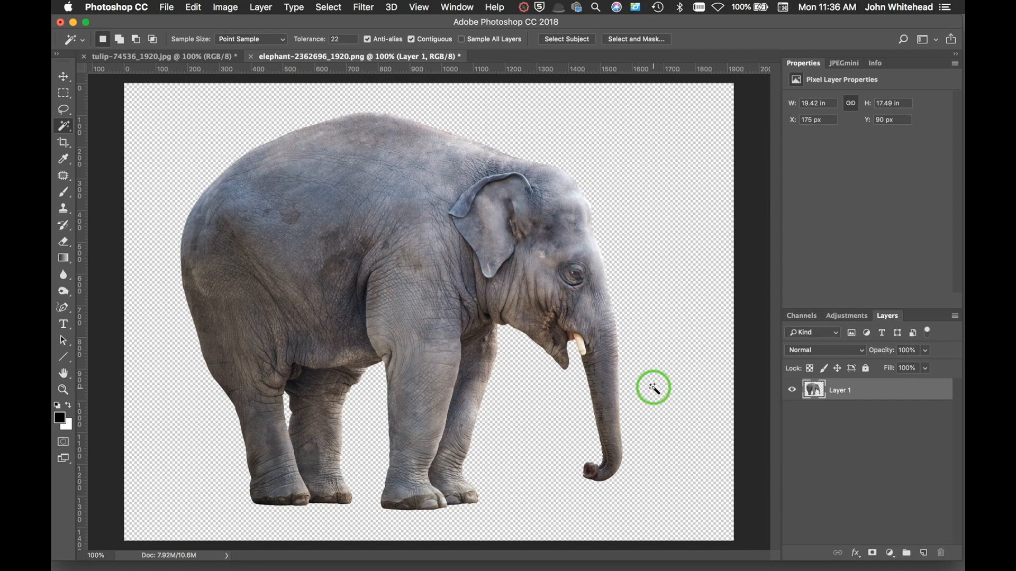
mouse_move(192, 7)
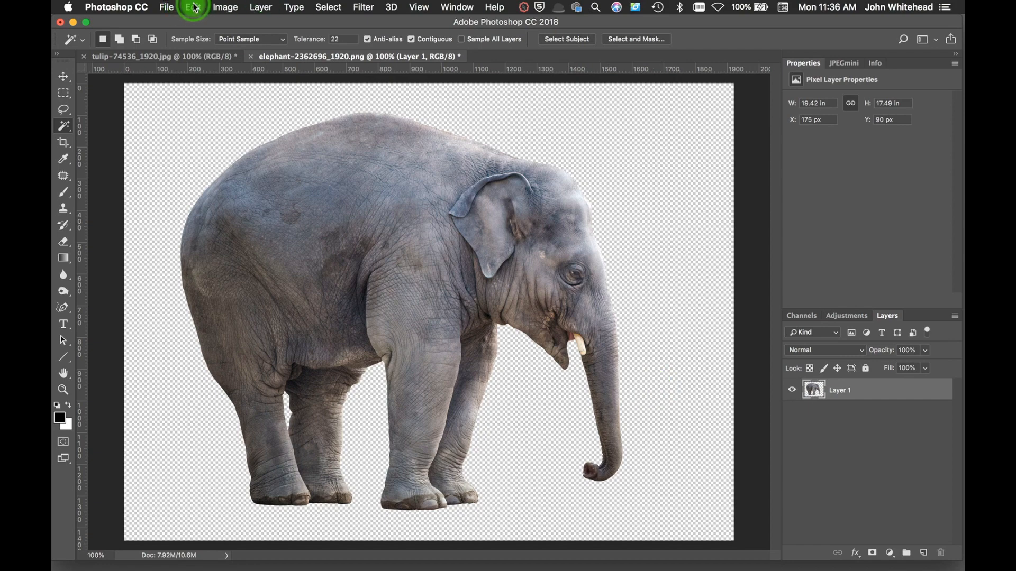
- Open the Edit menu to look for warp commands
click(193, 6)
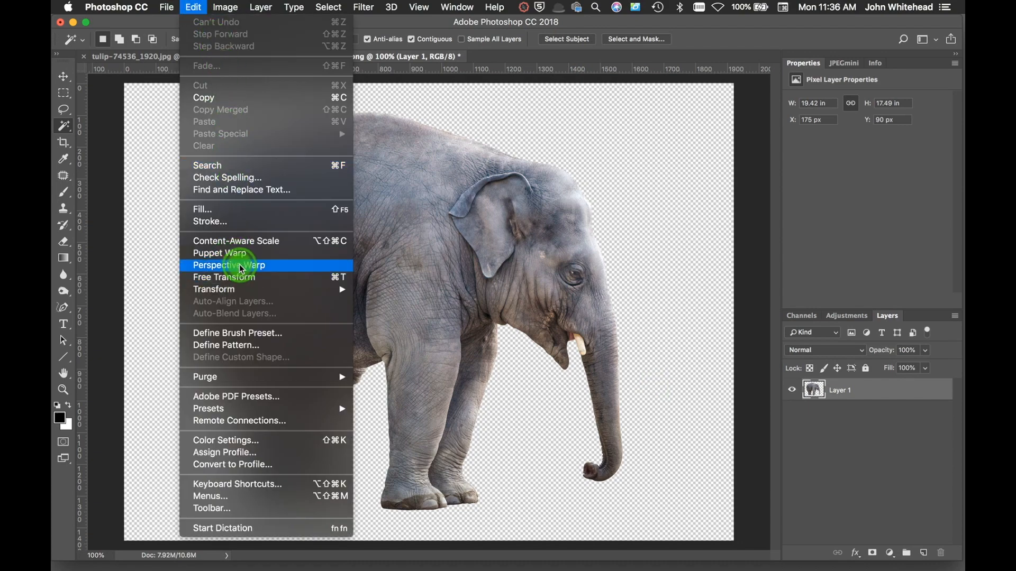
mouse_move(224, 253)
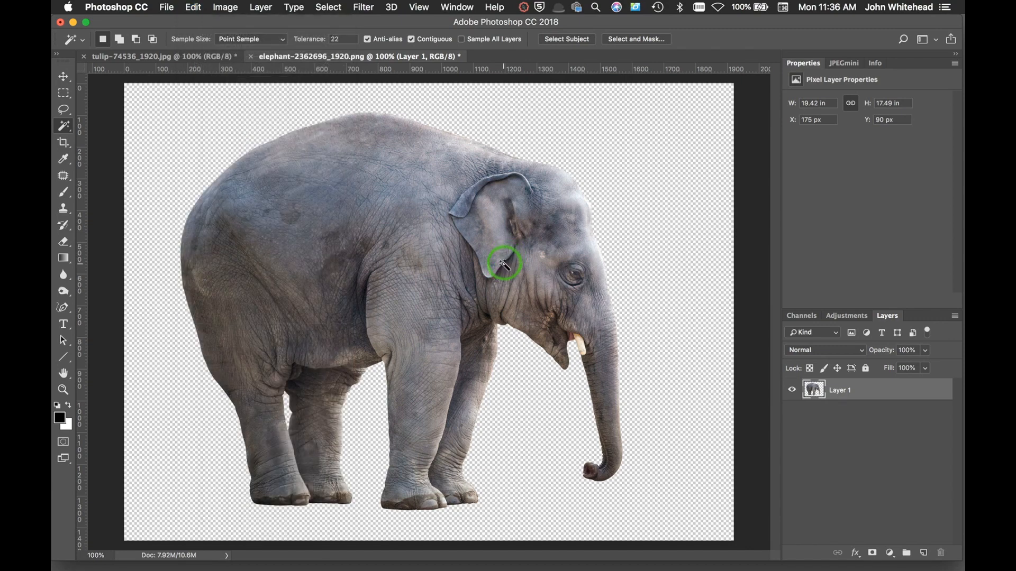
mouse_move(496, 261)
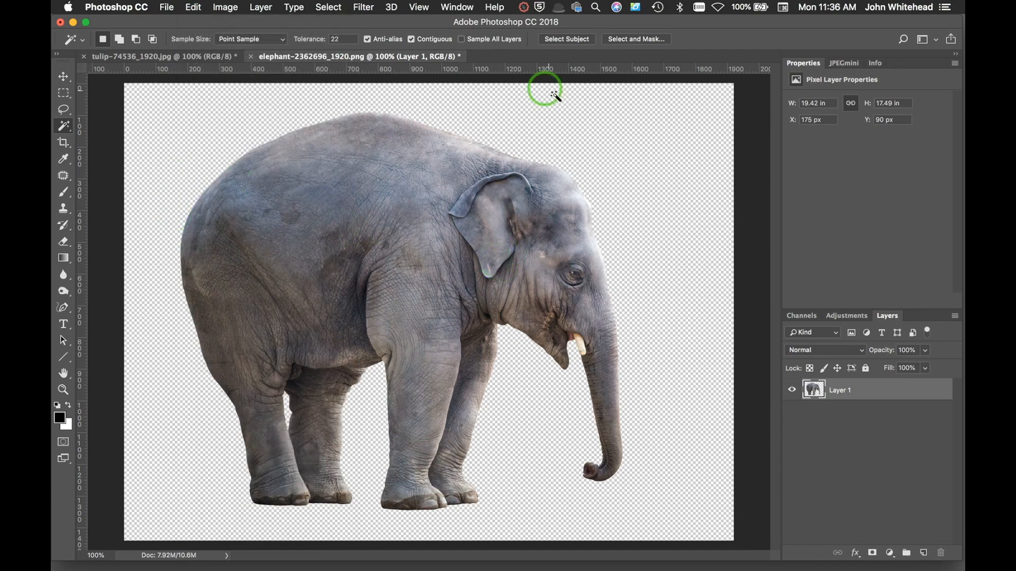
mouse_move(242, 118)
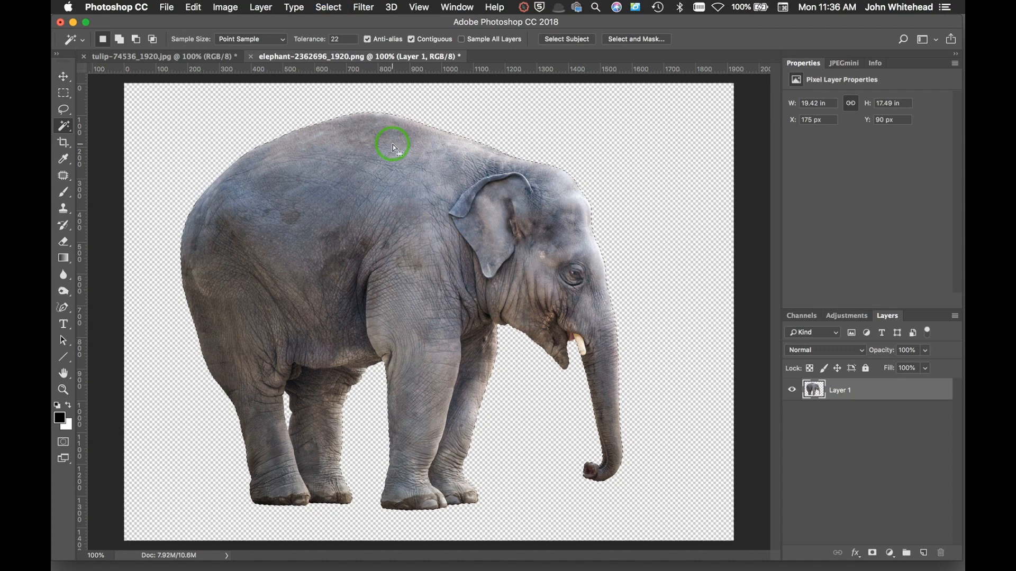
mouse_move(546, 159)
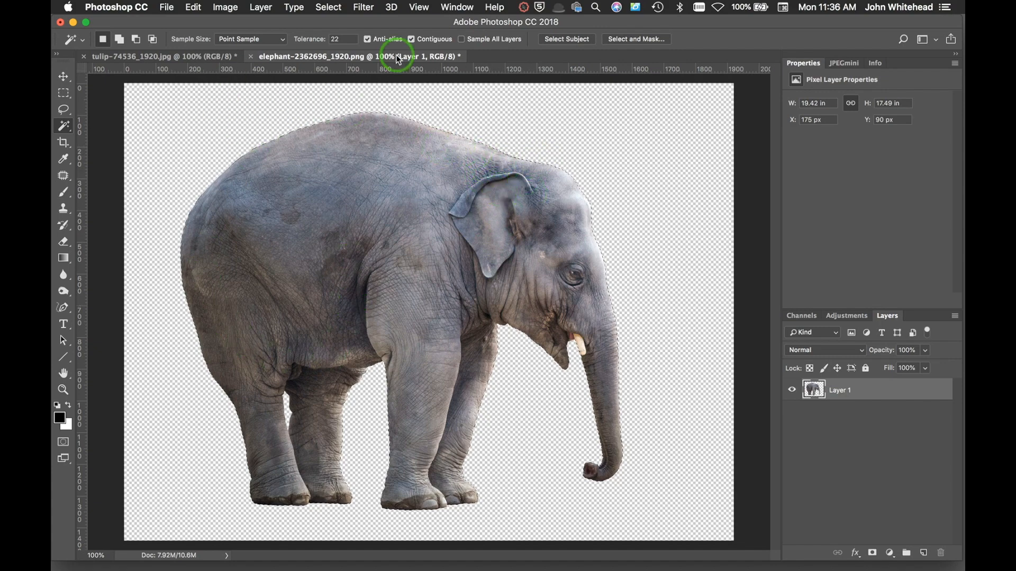
- Start Puppet Warp on the elephant in Normal mode, trying Fewer then More Points density
click(193, 7)
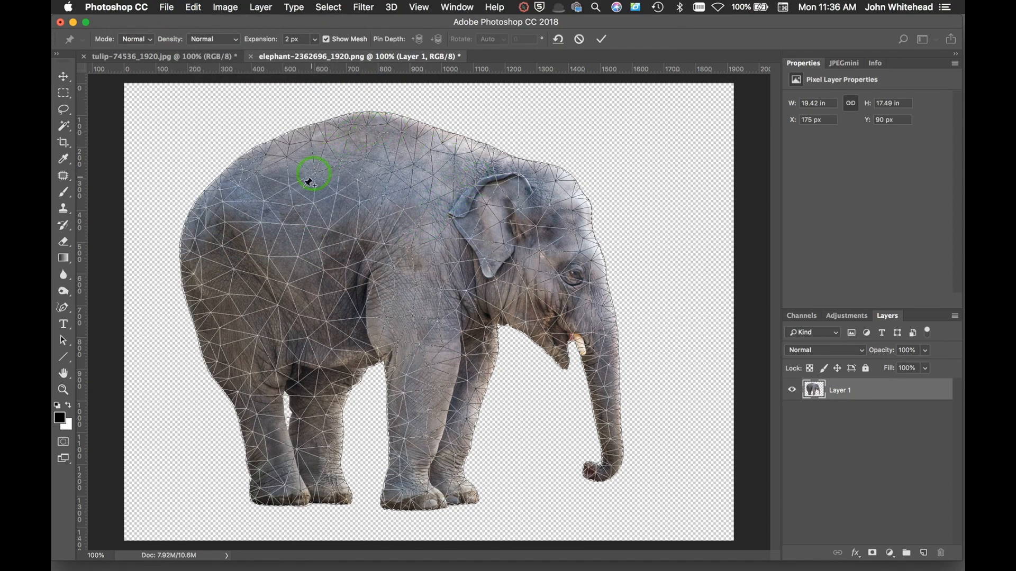
mouse_move(431, 229)
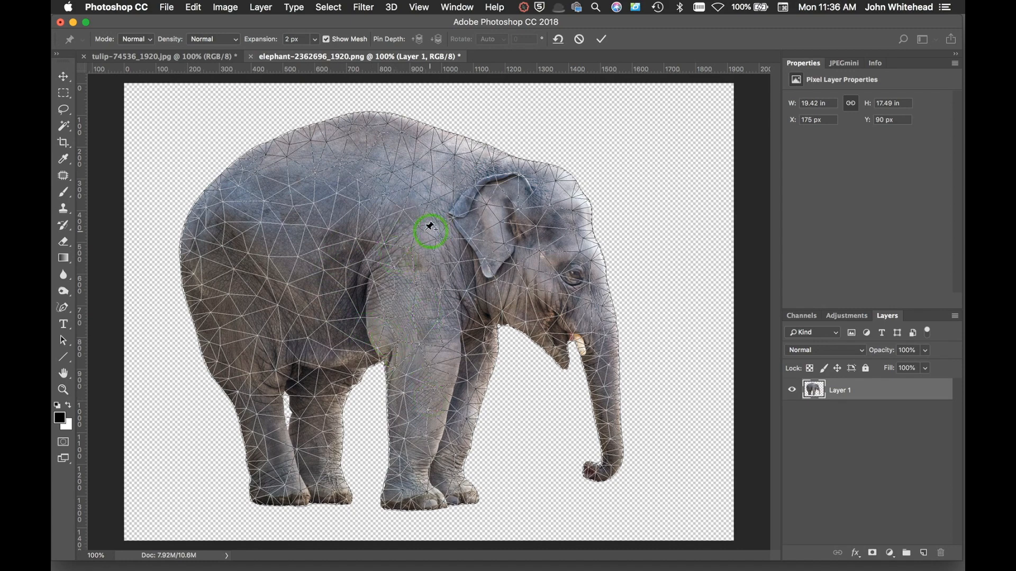
mouse_move(382, 224)
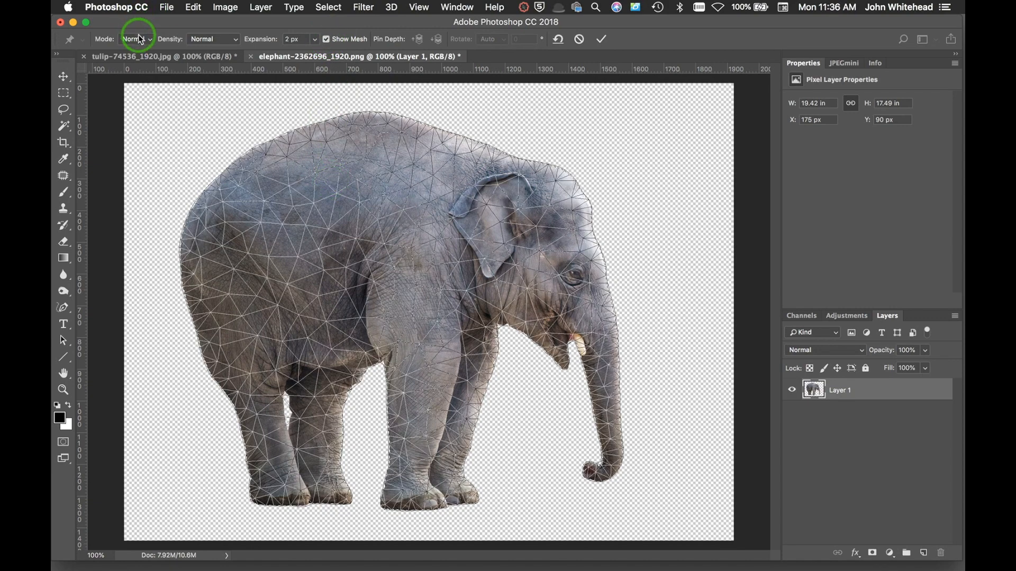
click(136, 39)
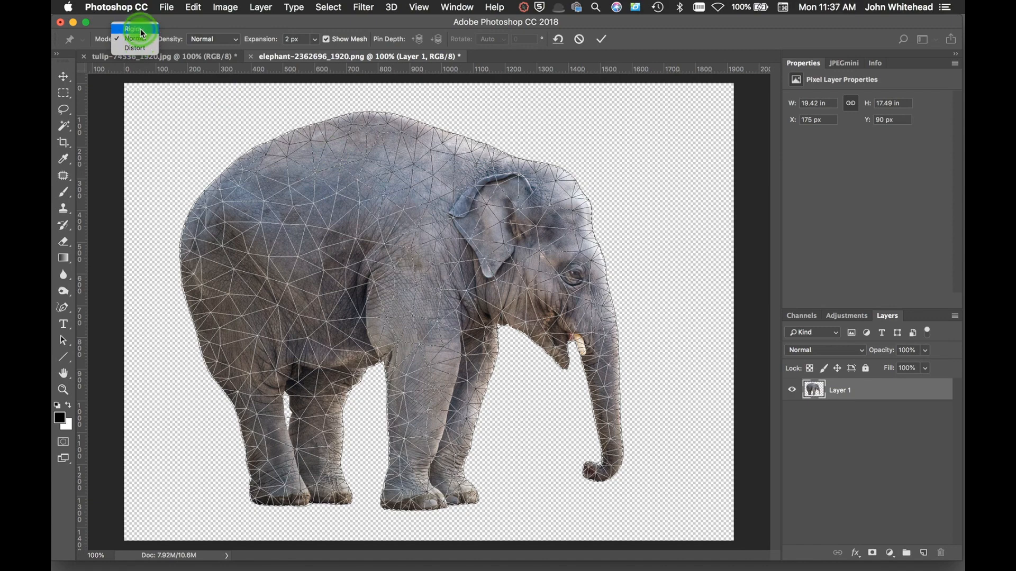
mouse_move(135, 38)
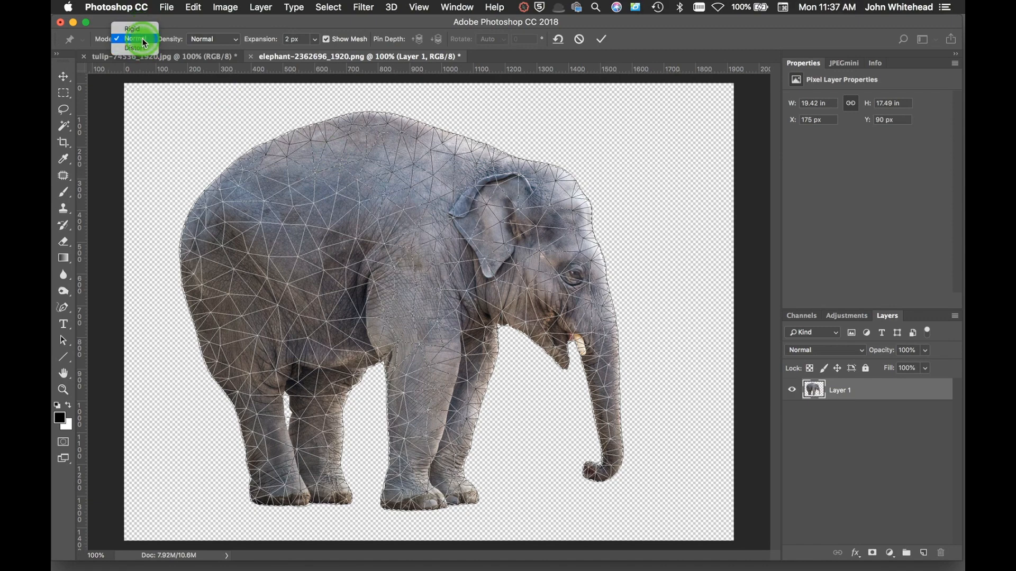
click(133, 38)
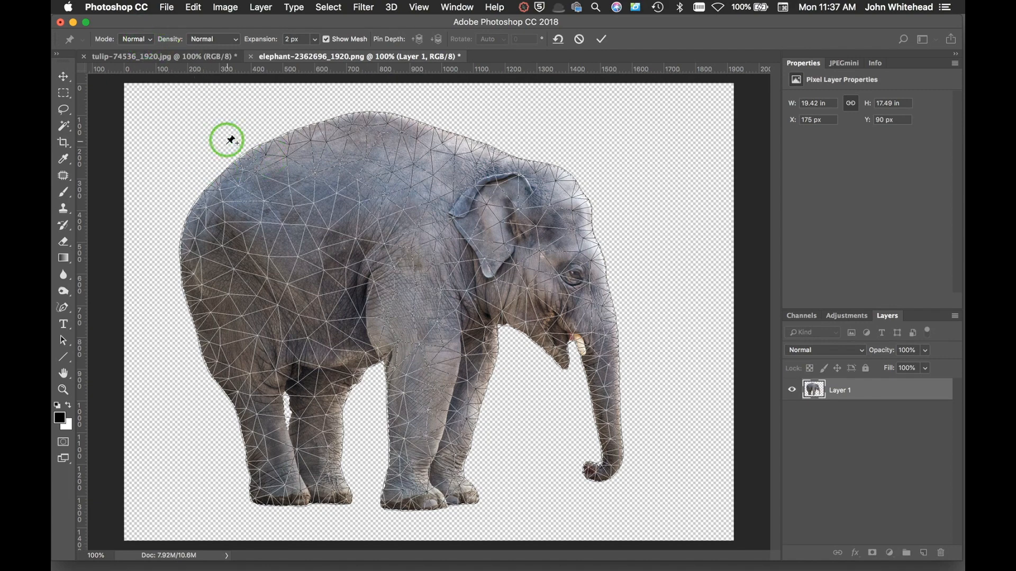
mouse_move(199, 141)
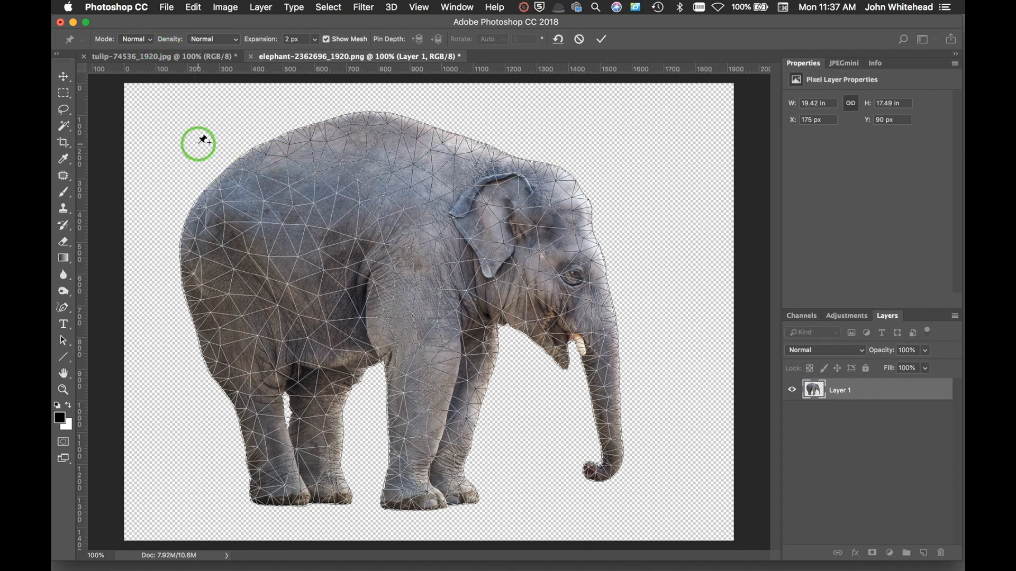
mouse_move(183, 90)
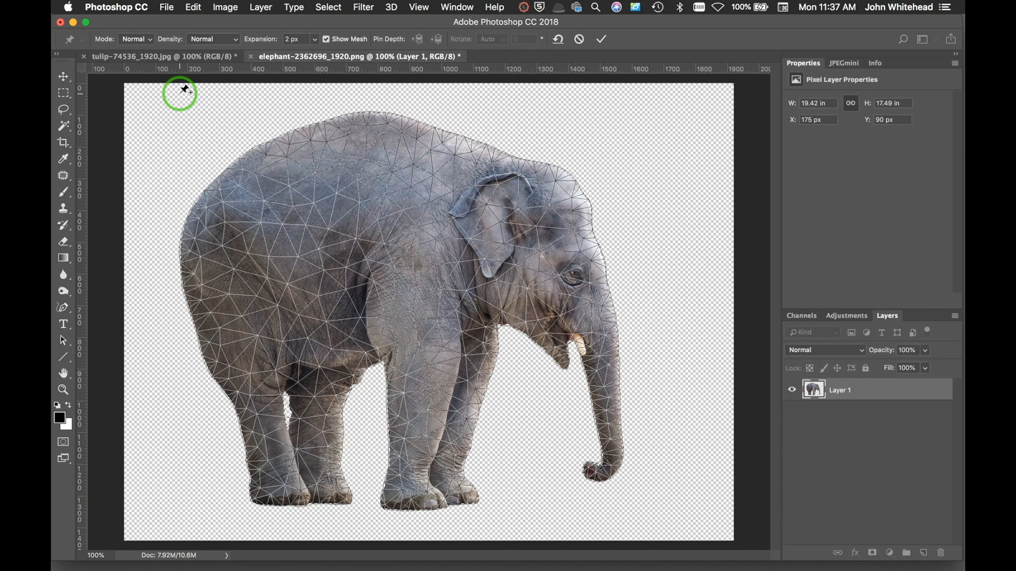
mouse_move(213, 53)
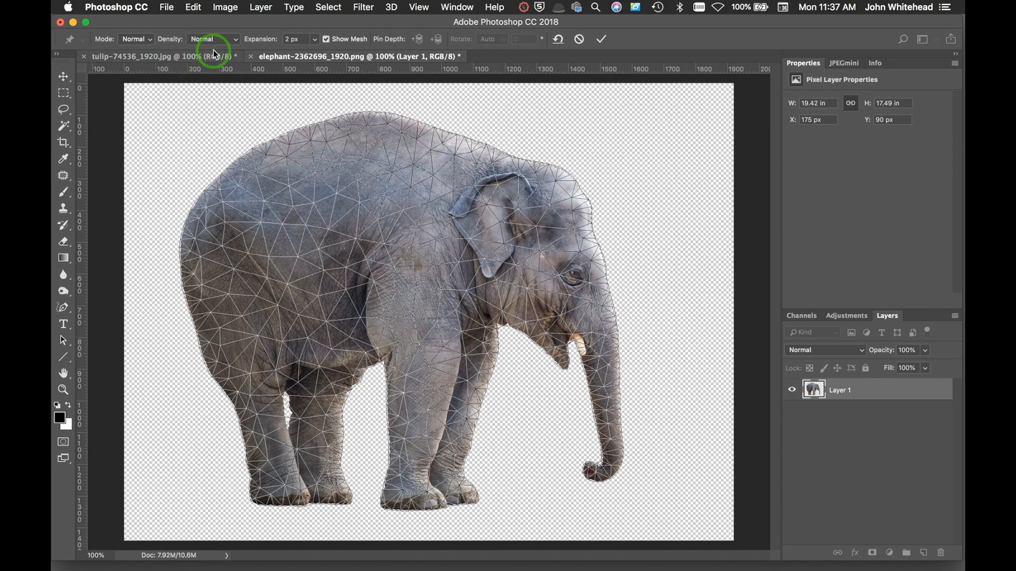
click(212, 39)
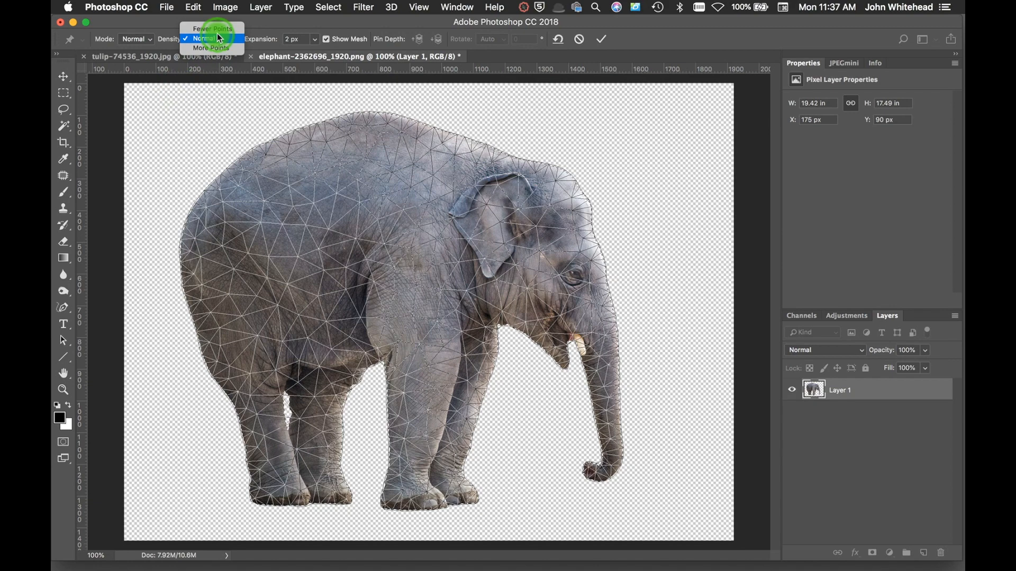
click(213, 28)
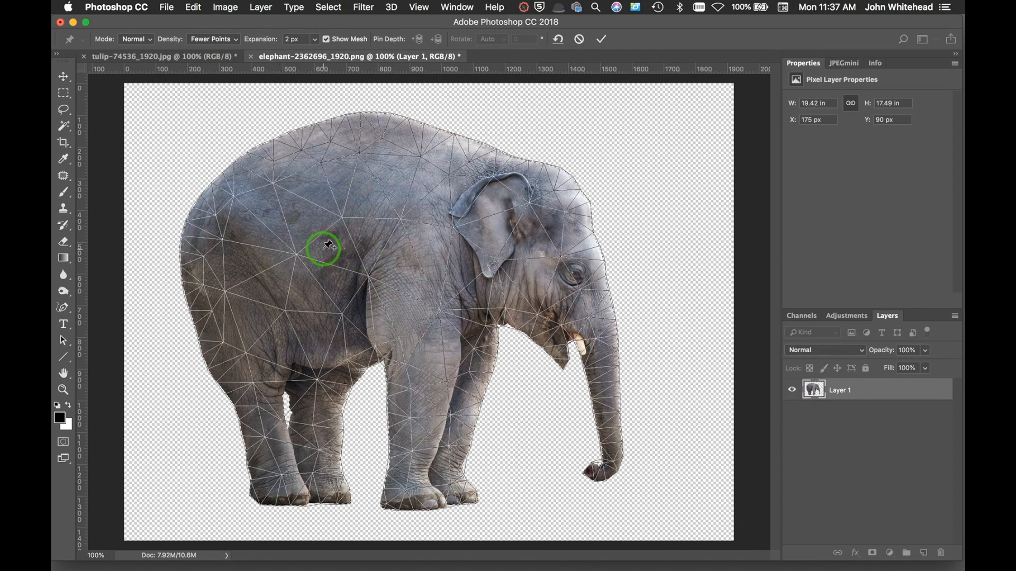
click(213, 38)
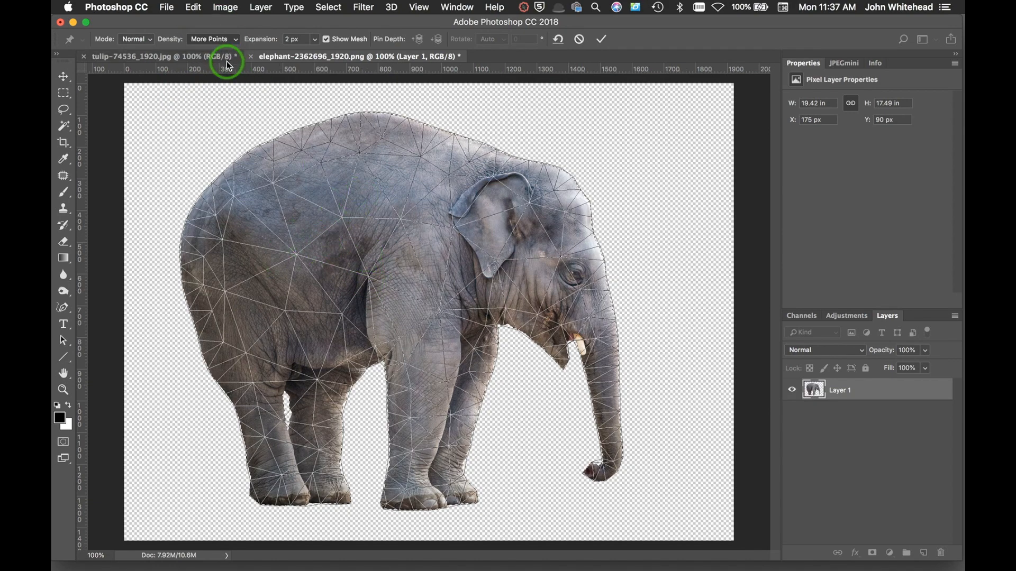
click(214, 39)
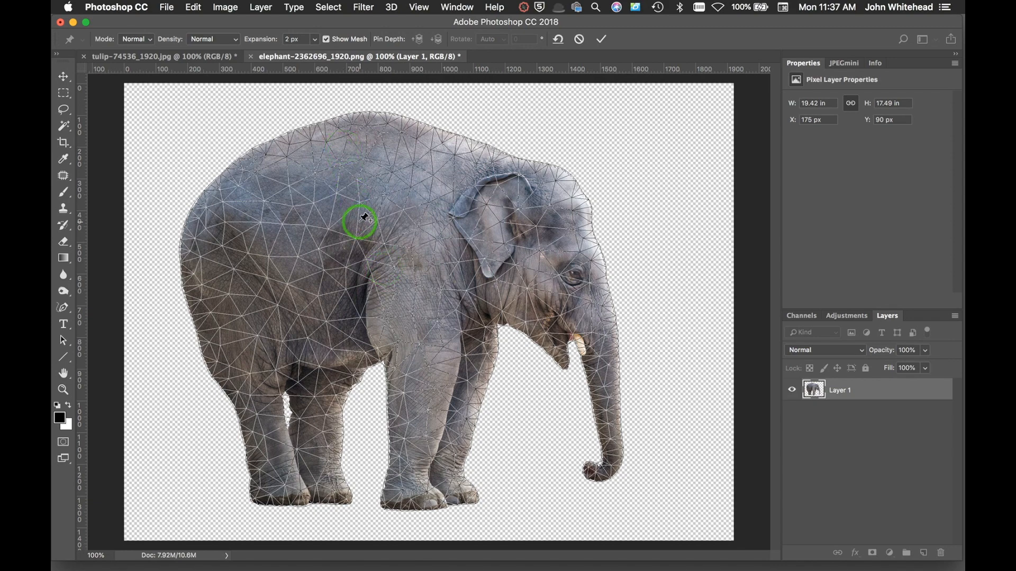
mouse_move(330, 7)
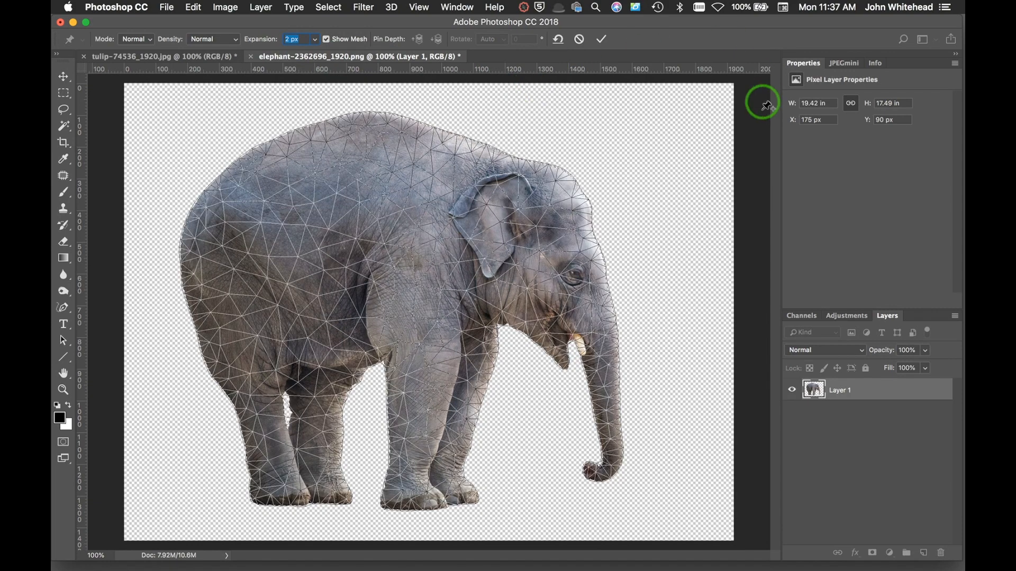
mouse_move(378, 247)
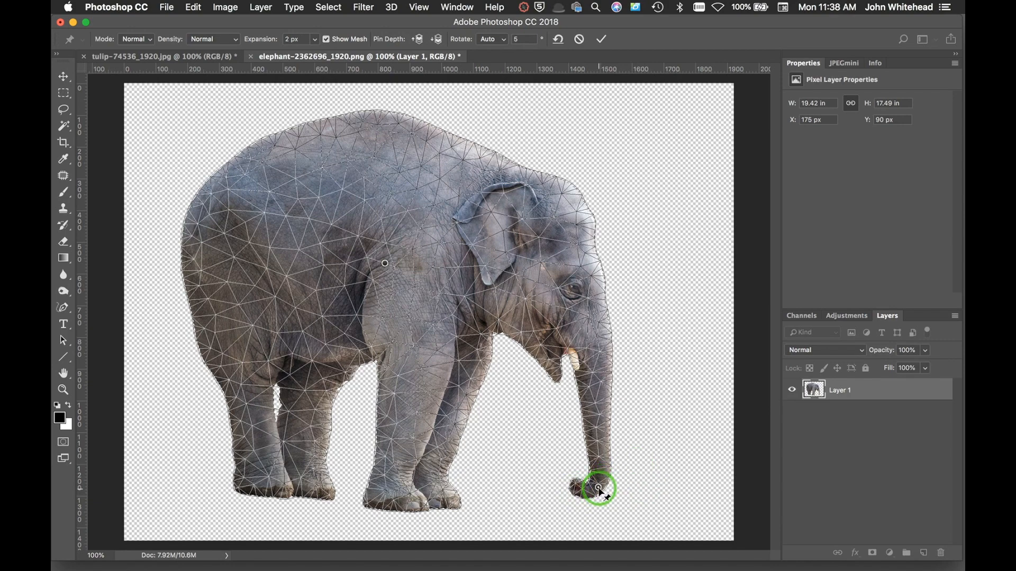
- Remove the trunk-tip pin with Delete Pin from its context menu
right_click(597, 488)
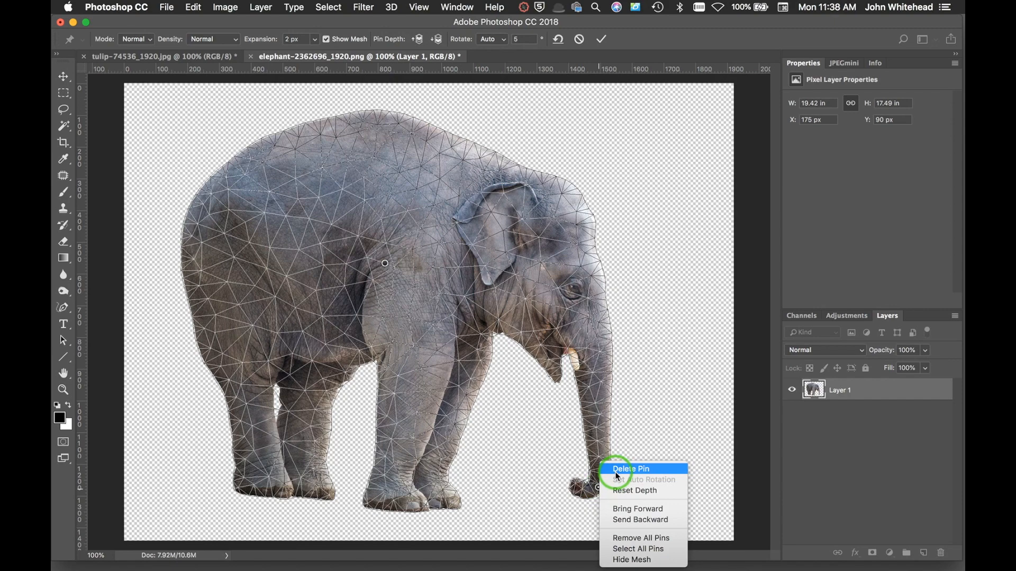
click(629, 468)
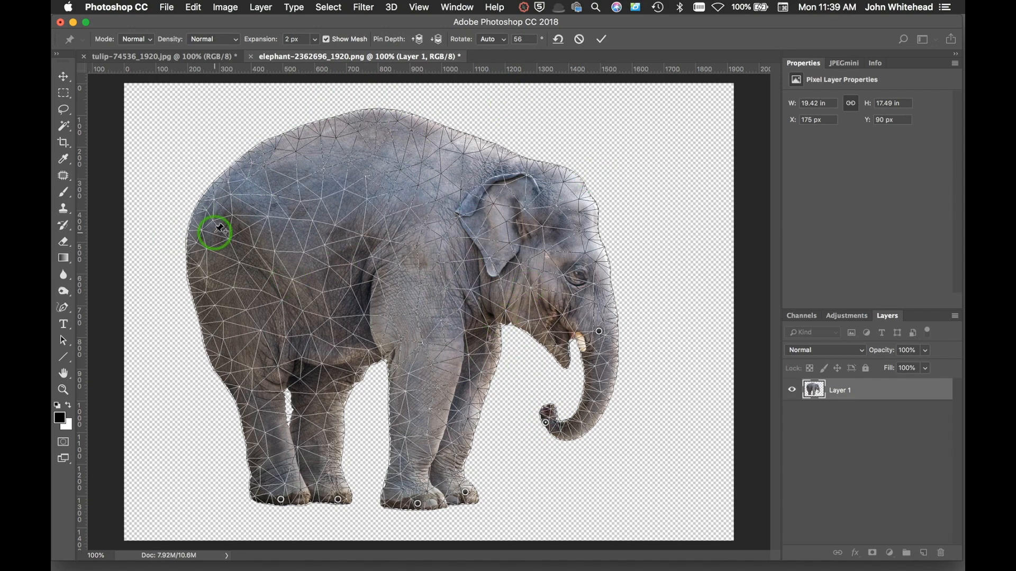
mouse_move(545, 424)
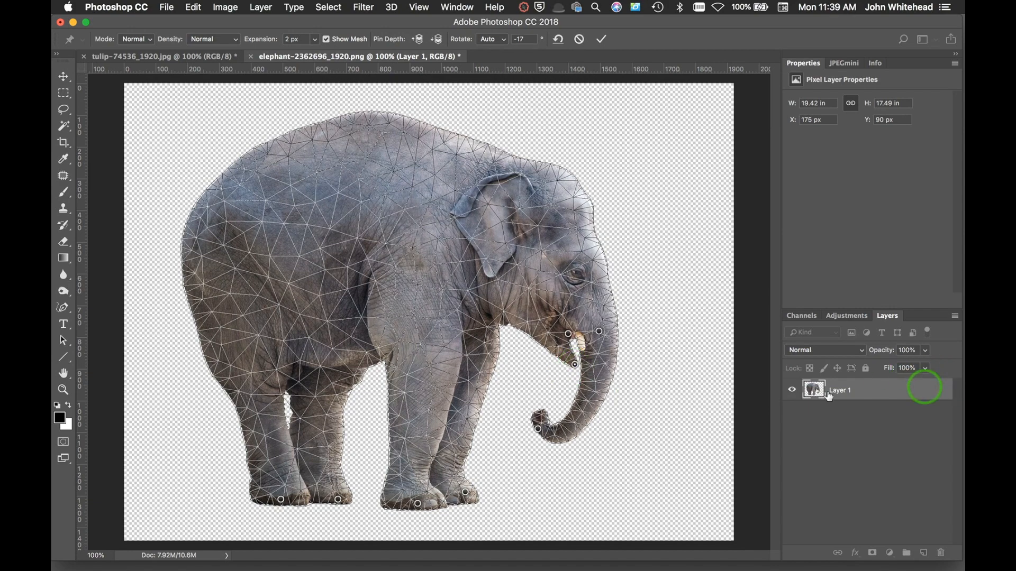
- Reset one foot pin's depth, then bring up options for the front and back foot pins
right_click(447, 499)
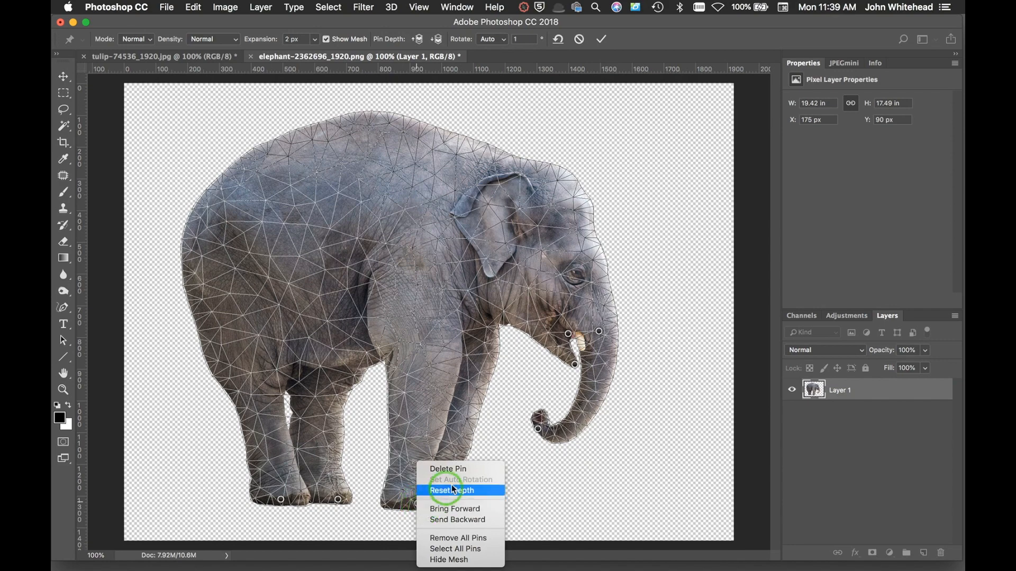
click(449, 490)
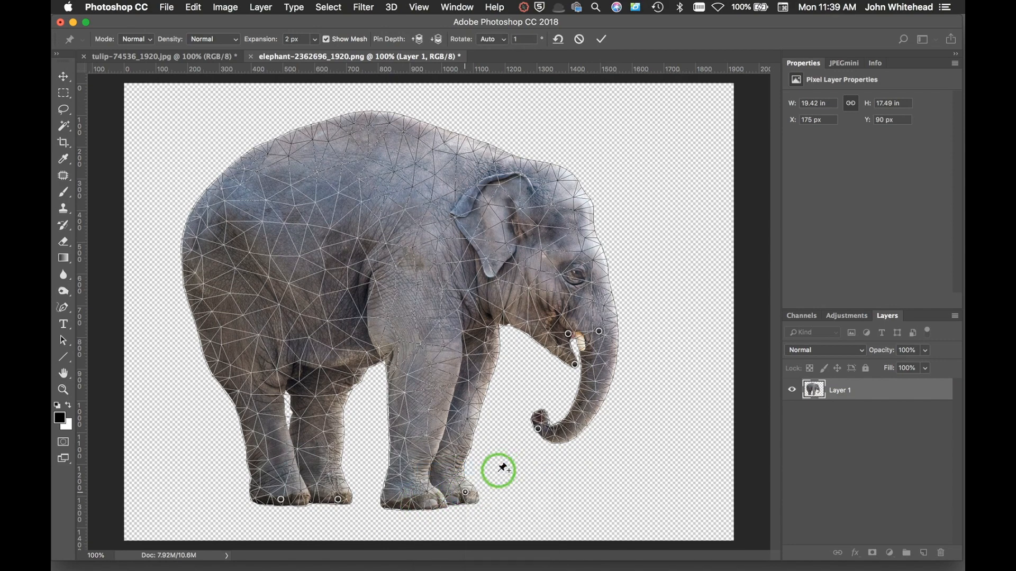
right_click(337, 501)
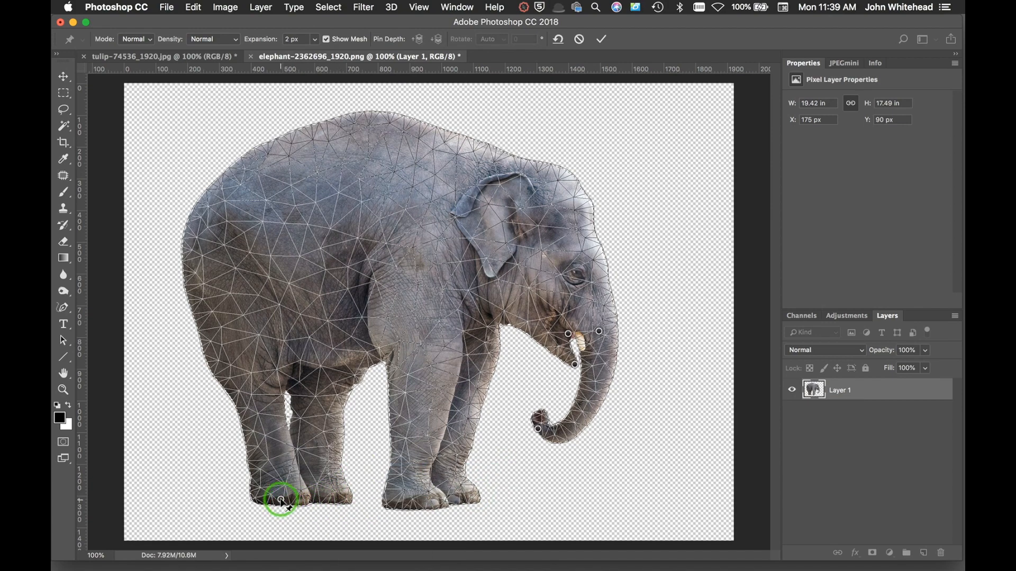
right_click(281, 499)
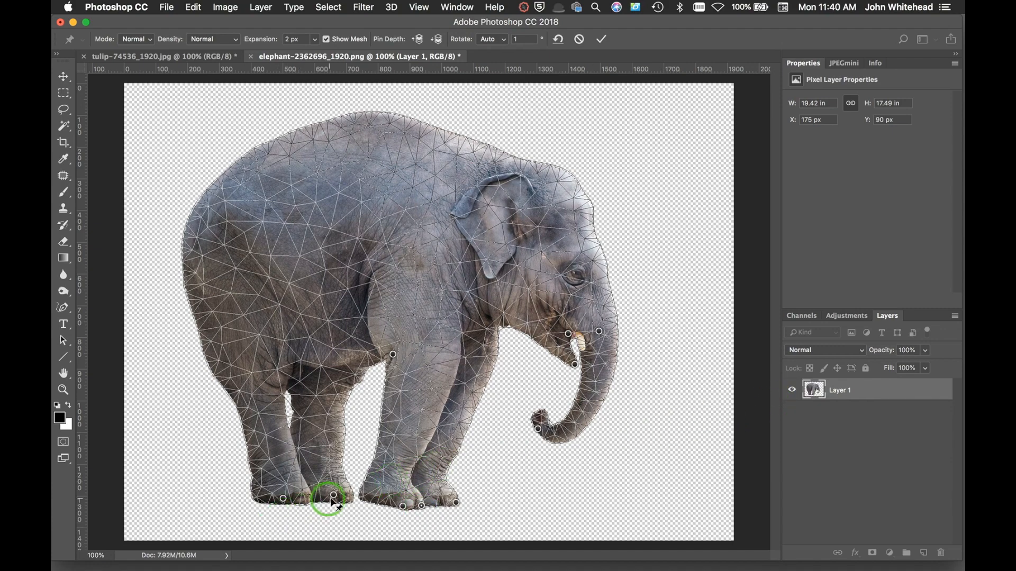
right_click(332, 496)
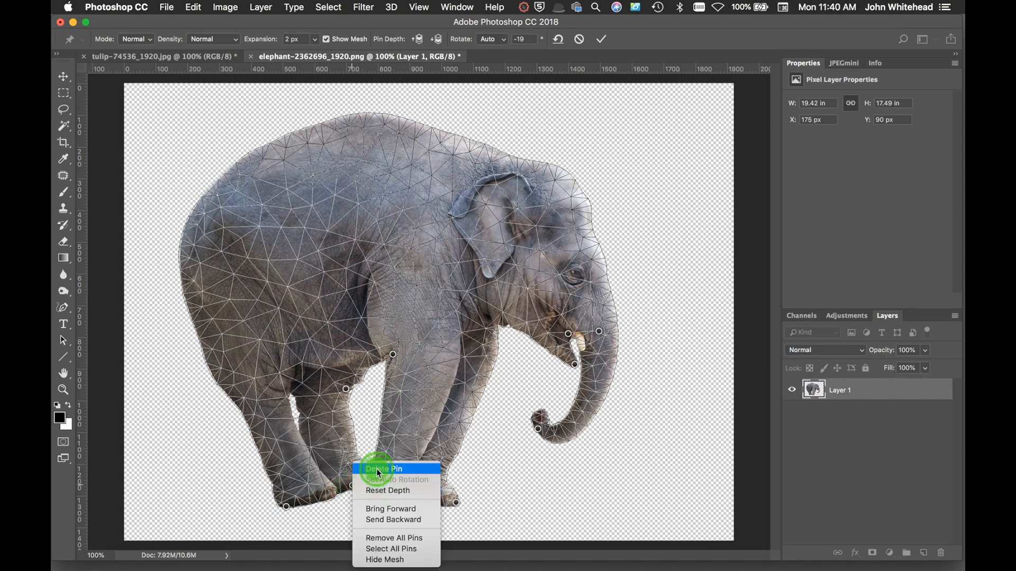
- Delete the unwanted foot pin and re-pin the front foot in its new place
click(382, 469)
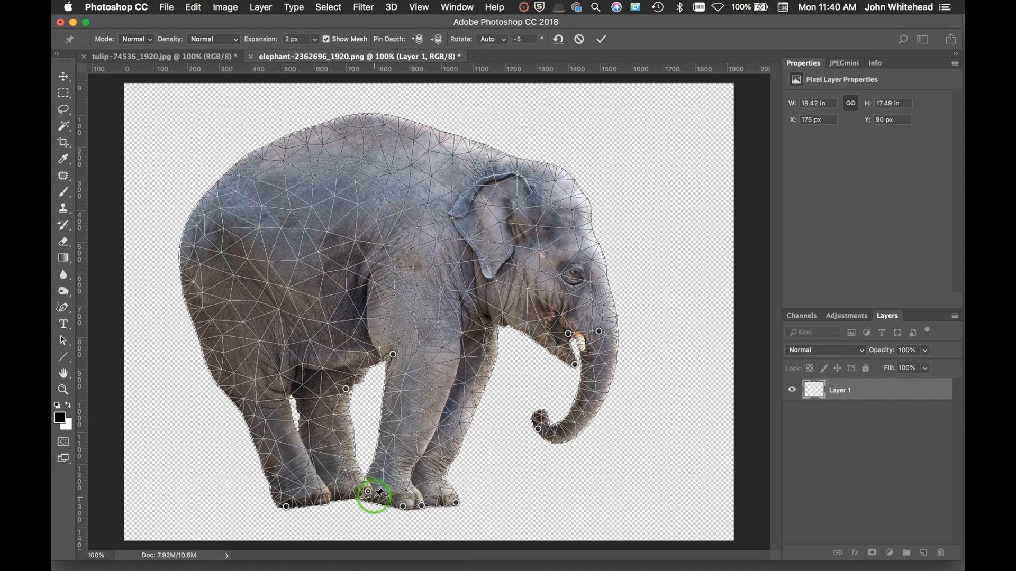
right_click(370, 496)
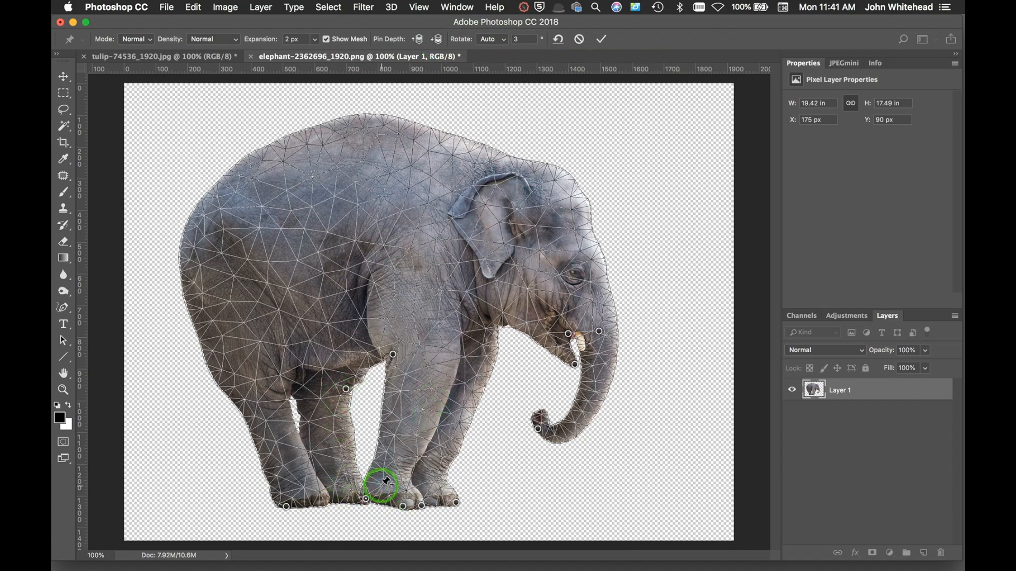
click(419, 39)
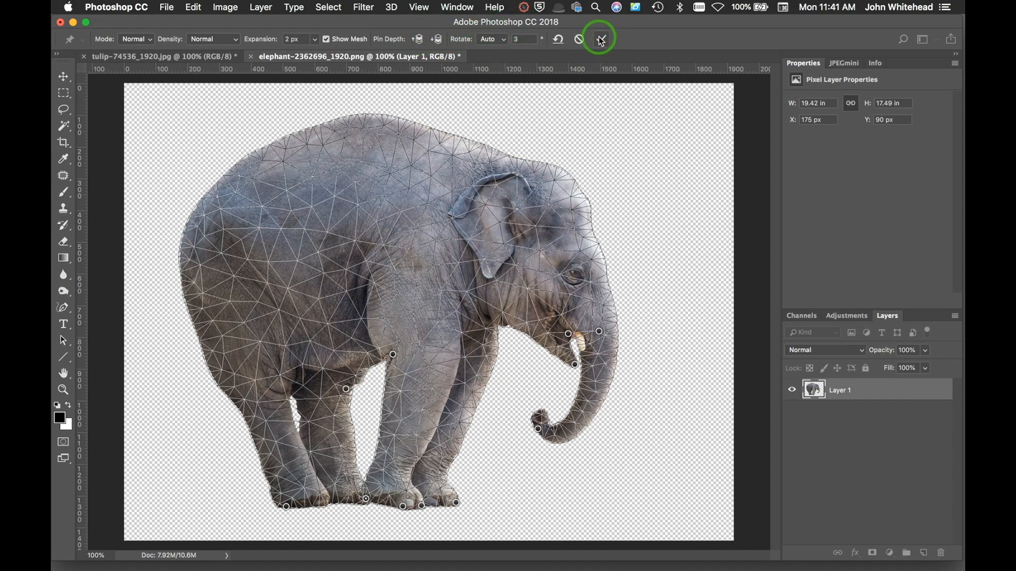
- Commit the elephant's Puppet Warp with the options-bar checkmark
click(598, 38)
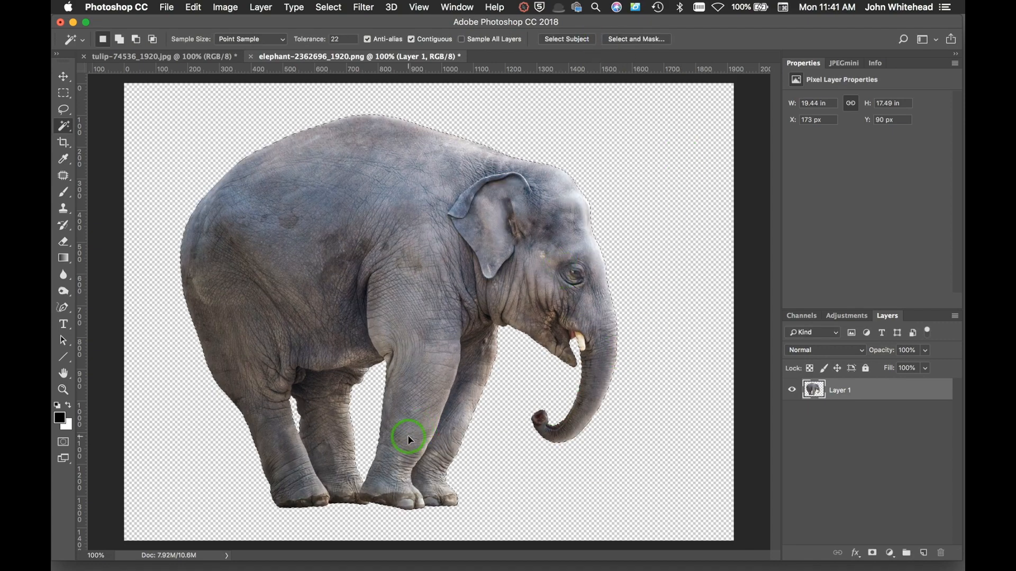
mouse_move(497, 421)
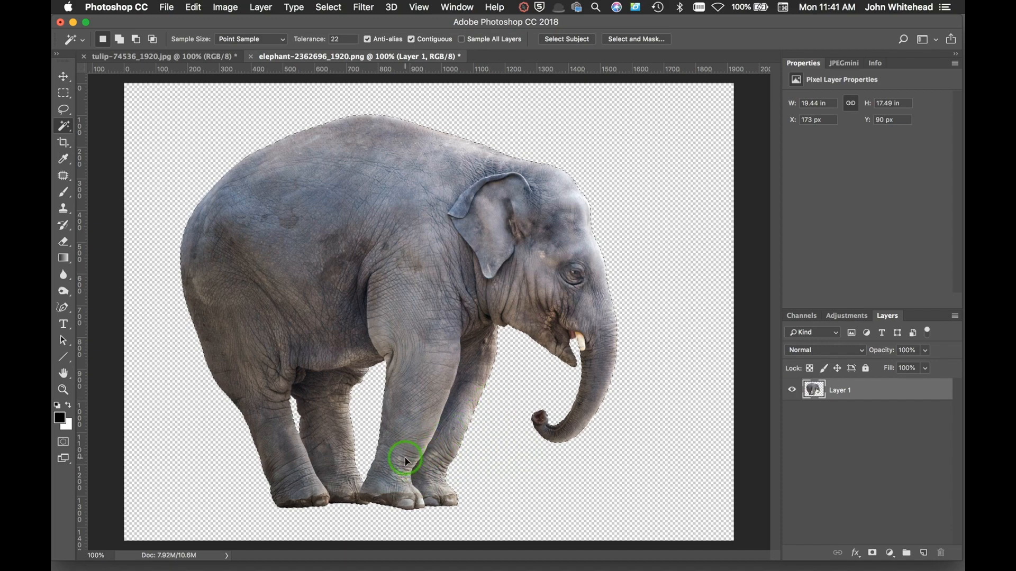
mouse_move(455, 393)
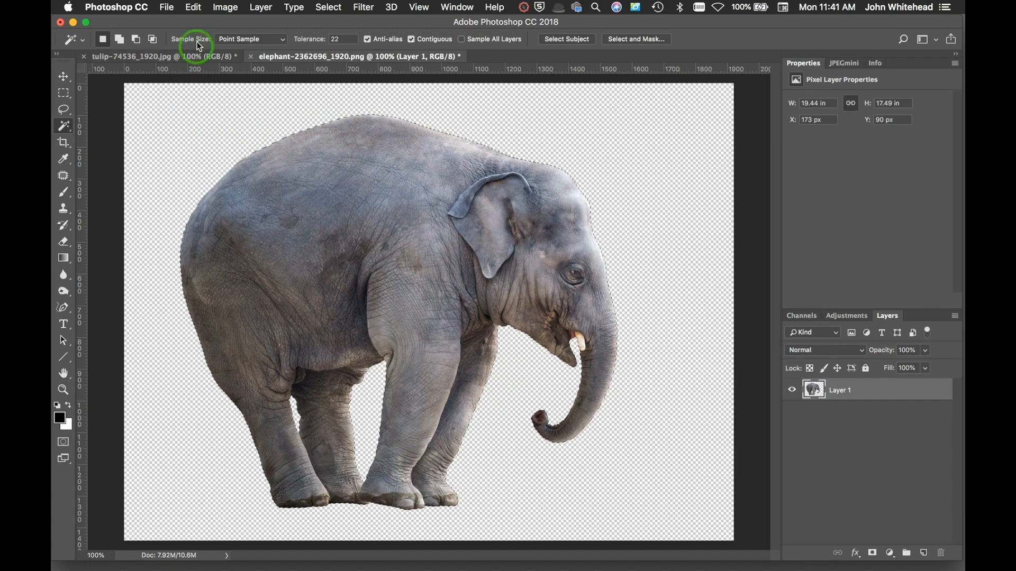
- On the tulip image, mask out everything but the selected tulip and target the layer pixels
click(164, 56)
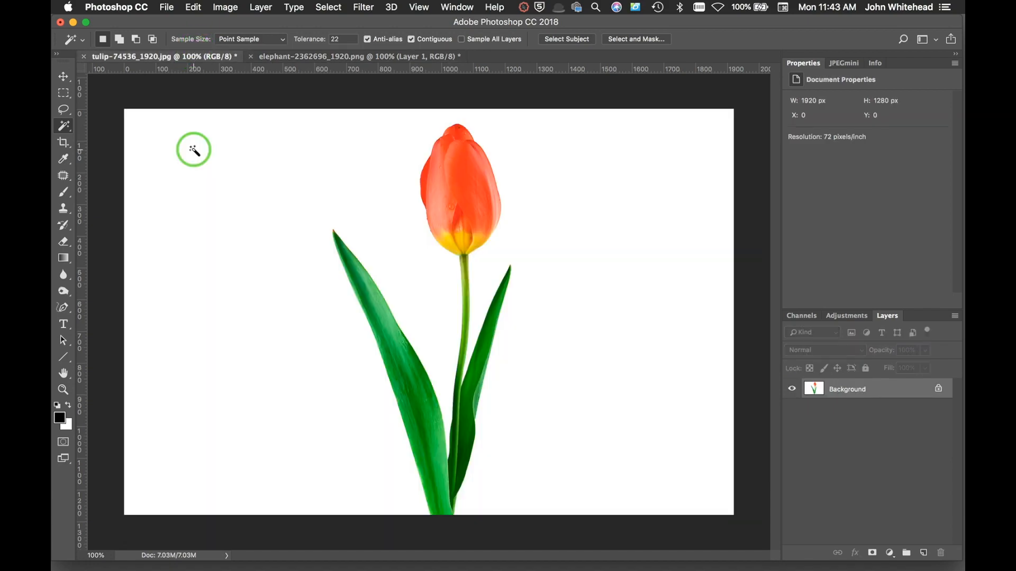
mouse_move(262, 168)
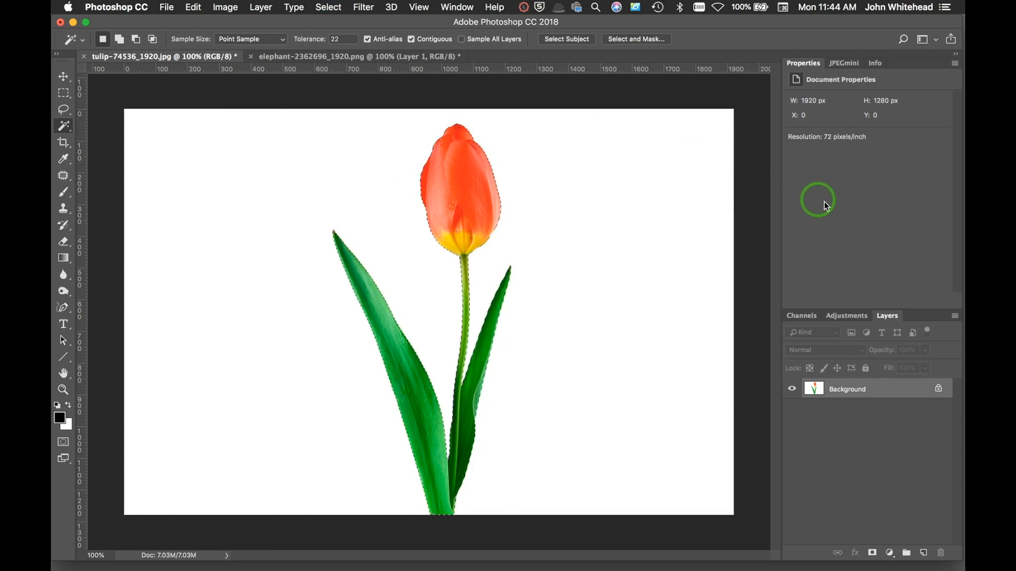
mouse_move(790, 203)
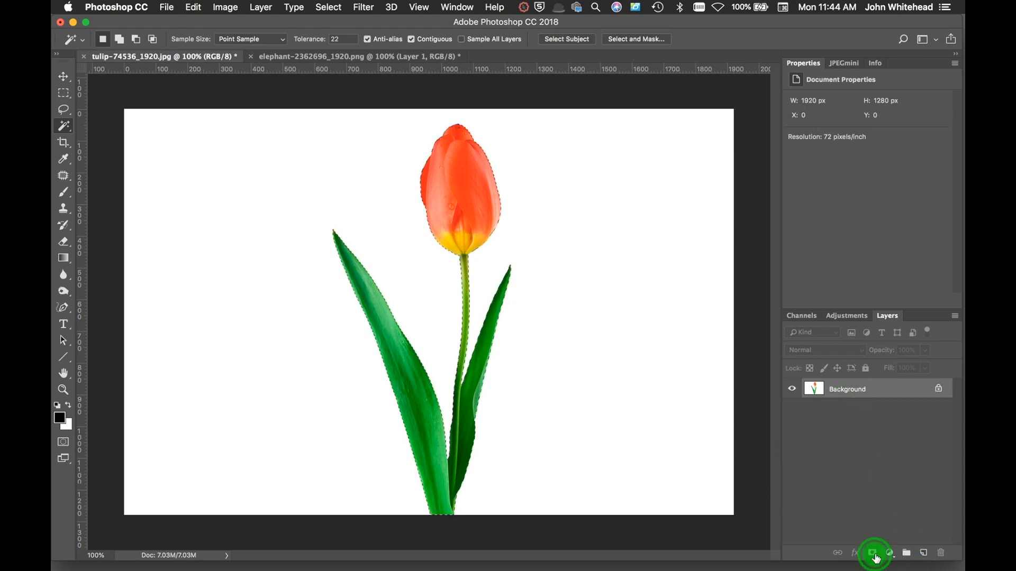
click(873, 552)
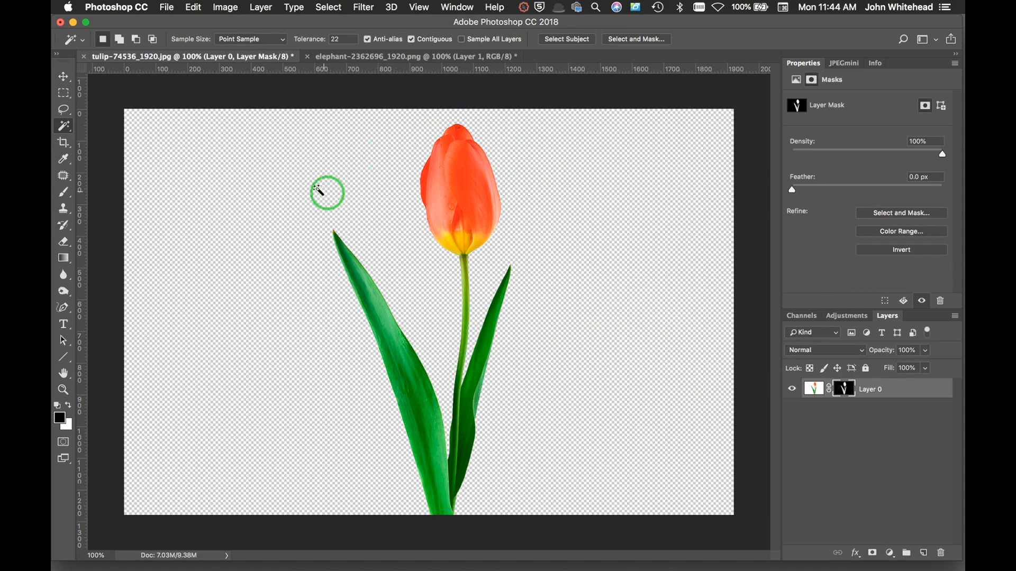
mouse_move(424, 278)
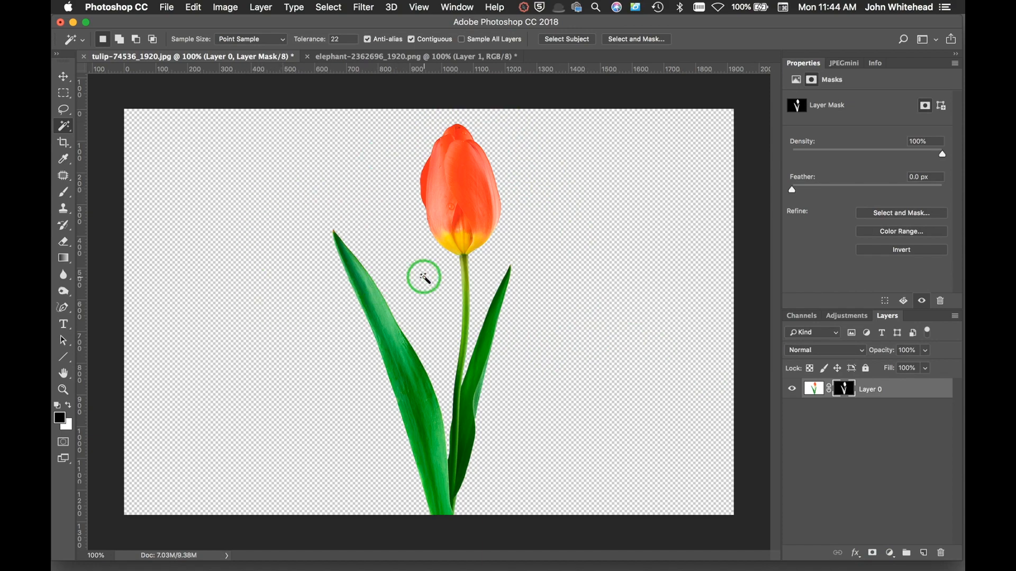
mouse_move(409, 278)
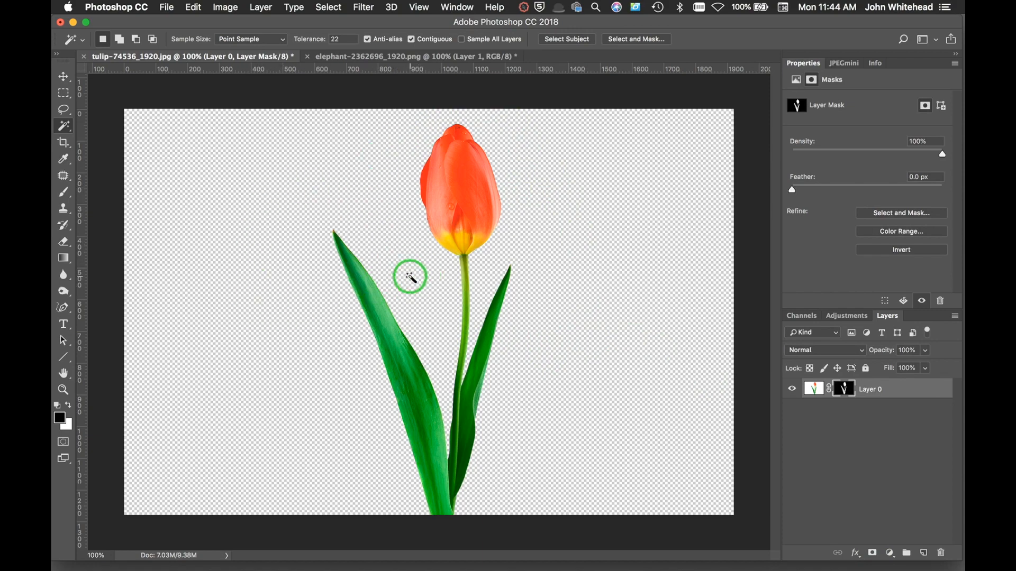
click(814, 389)
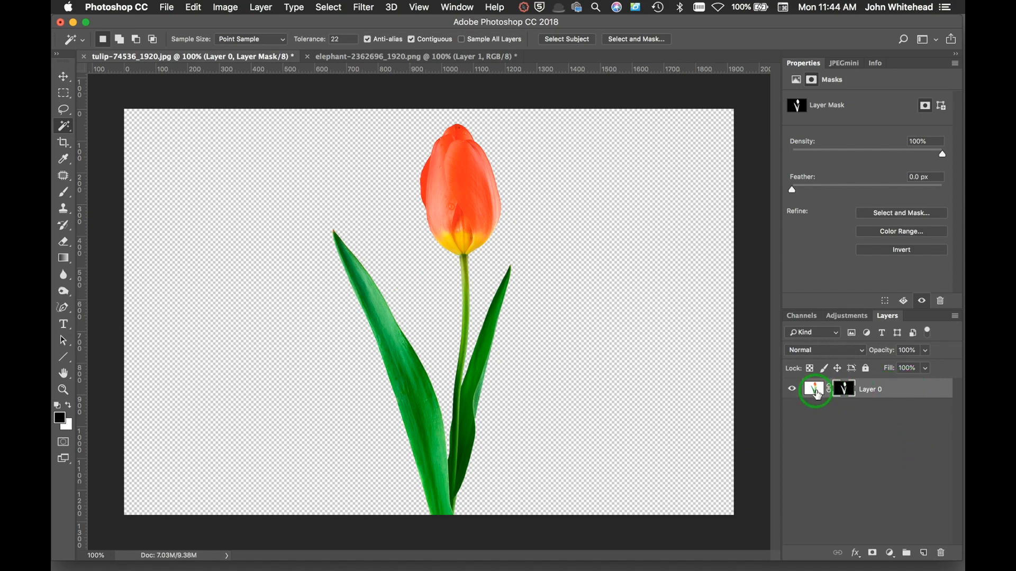
mouse_move(923, 394)
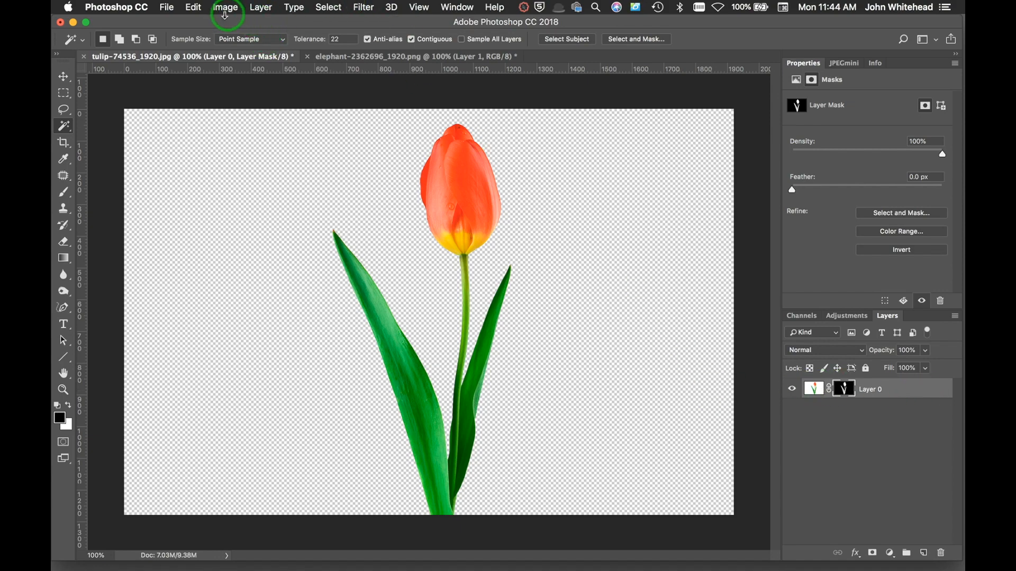
- Start Puppet Warp on the tulip and swing the left leaf tip up beside the bud
click(193, 7)
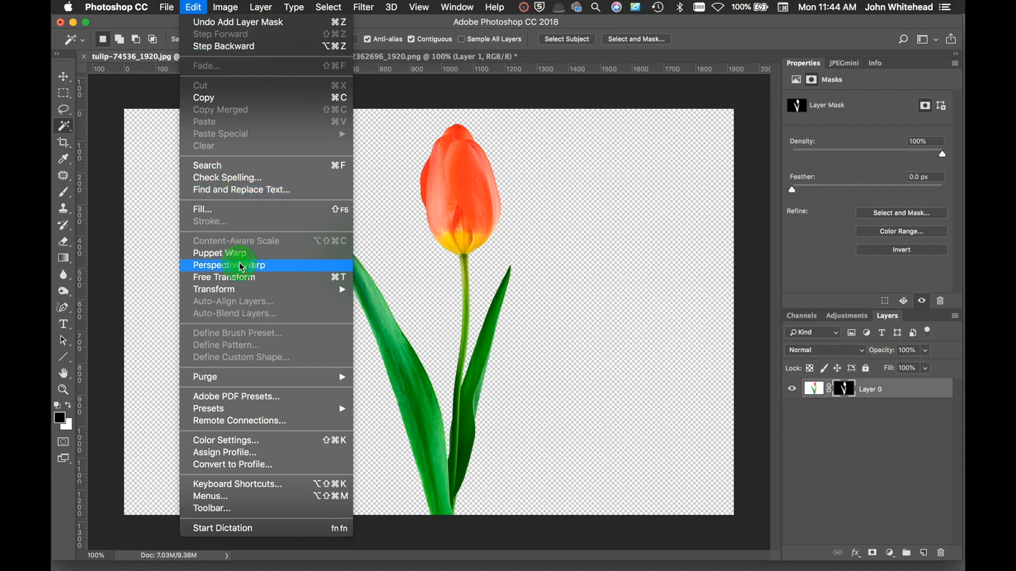
click(216, 253)
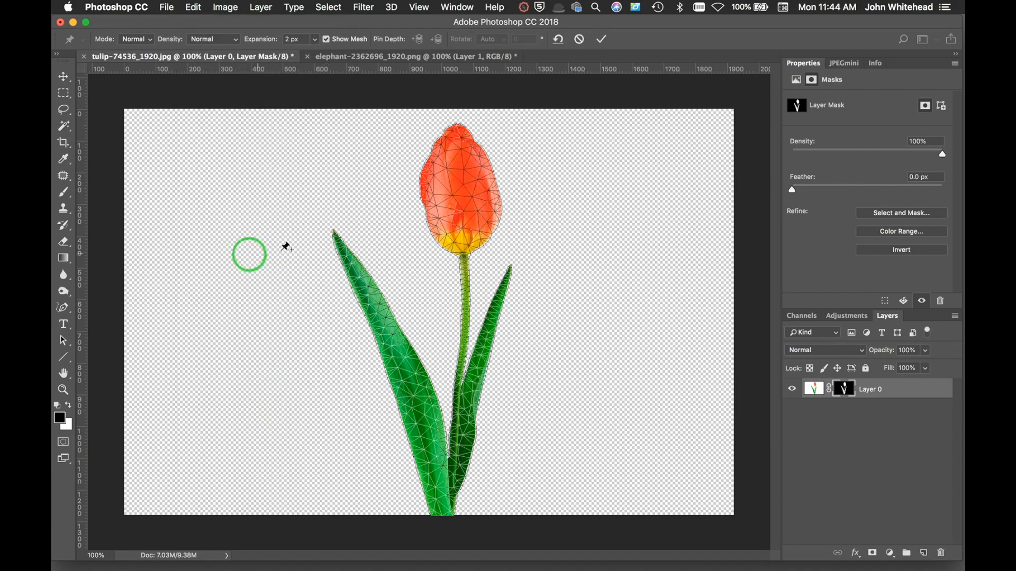
mouse_move(473, 337)
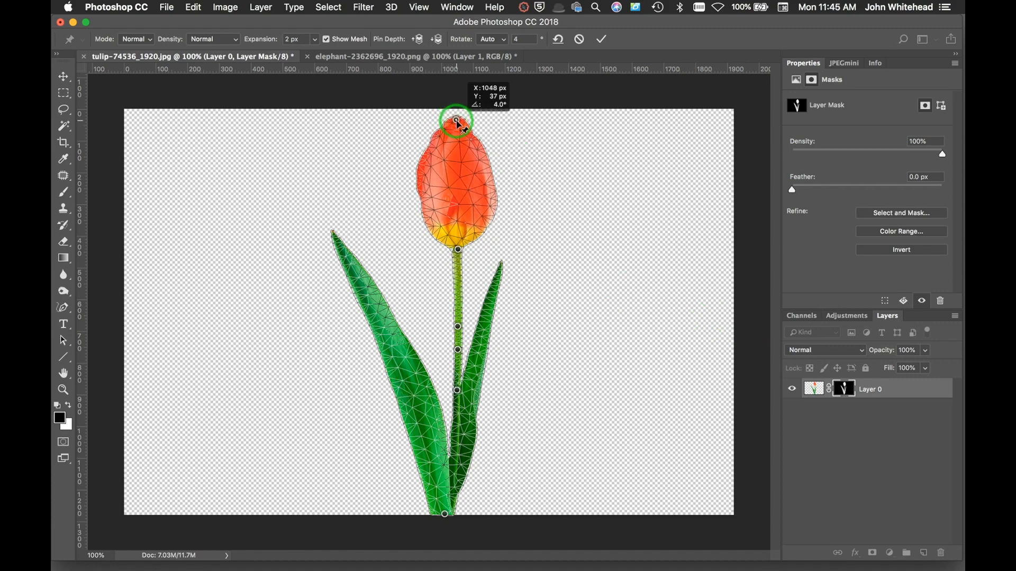
mouse_move(432, 334)
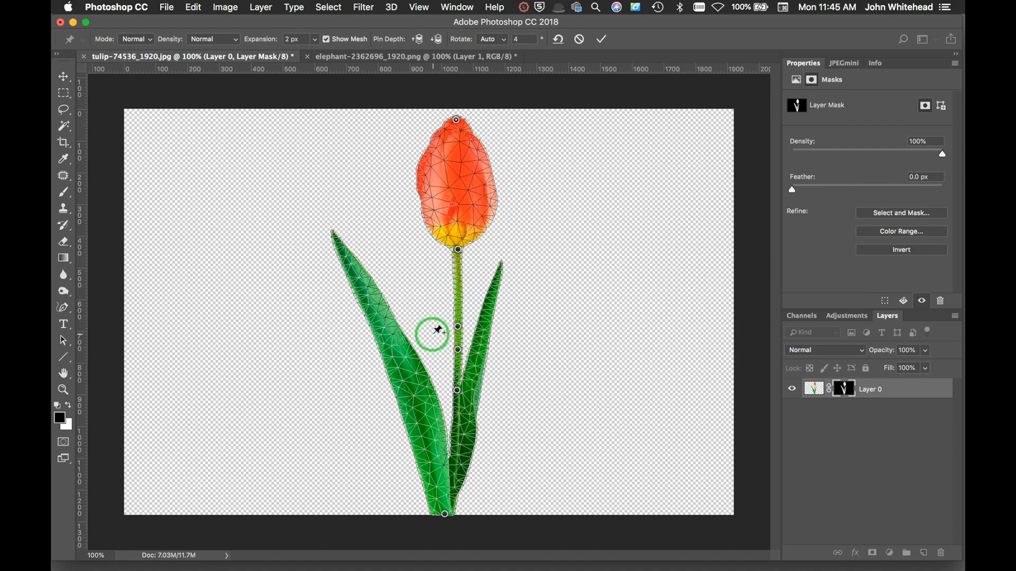
mouse_move(334, 233)
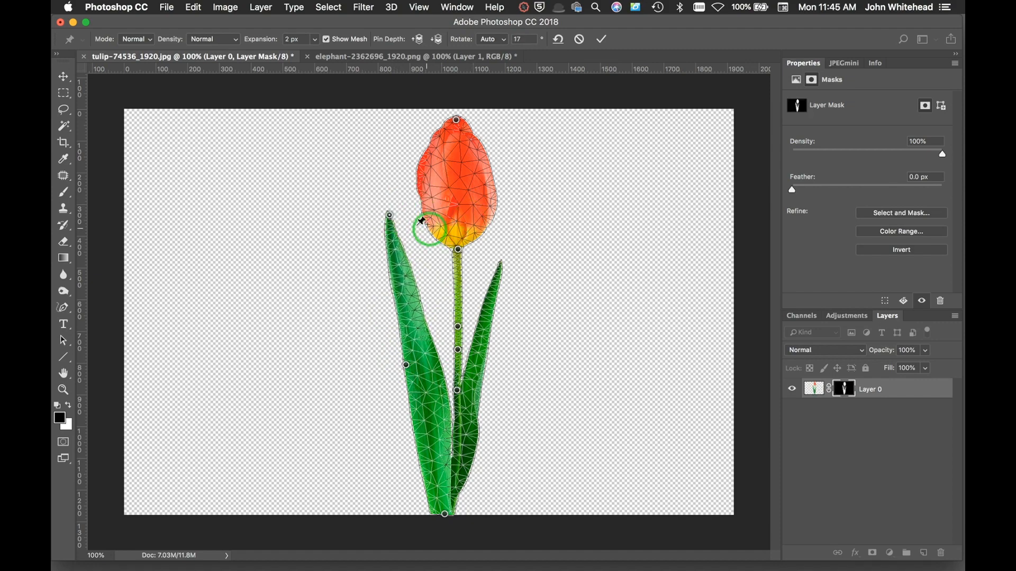
drag(421, 223, 389, 214)
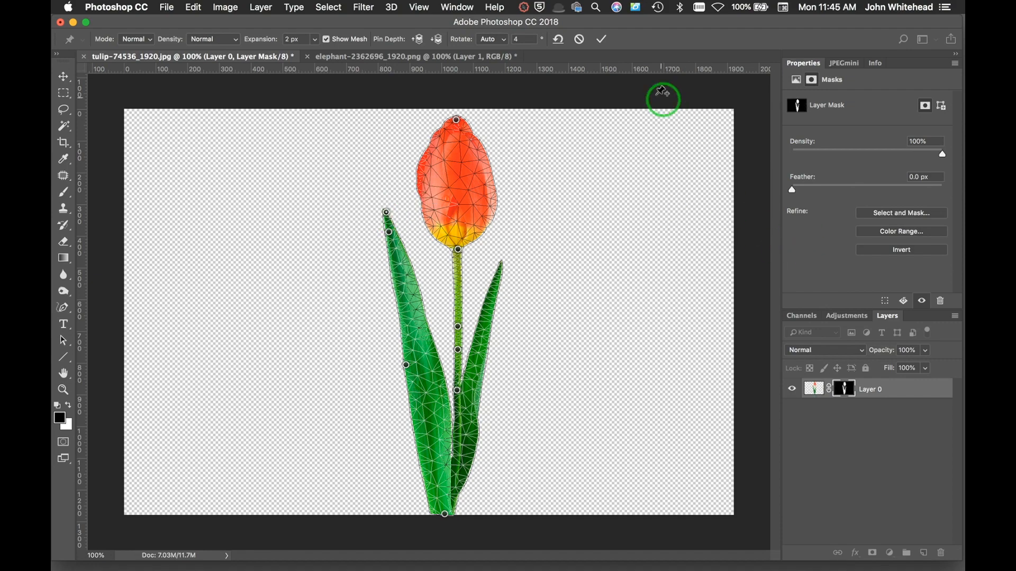
- Commit the tulip's Puppet Warp with the options-bar checkmark
click(600, 38)
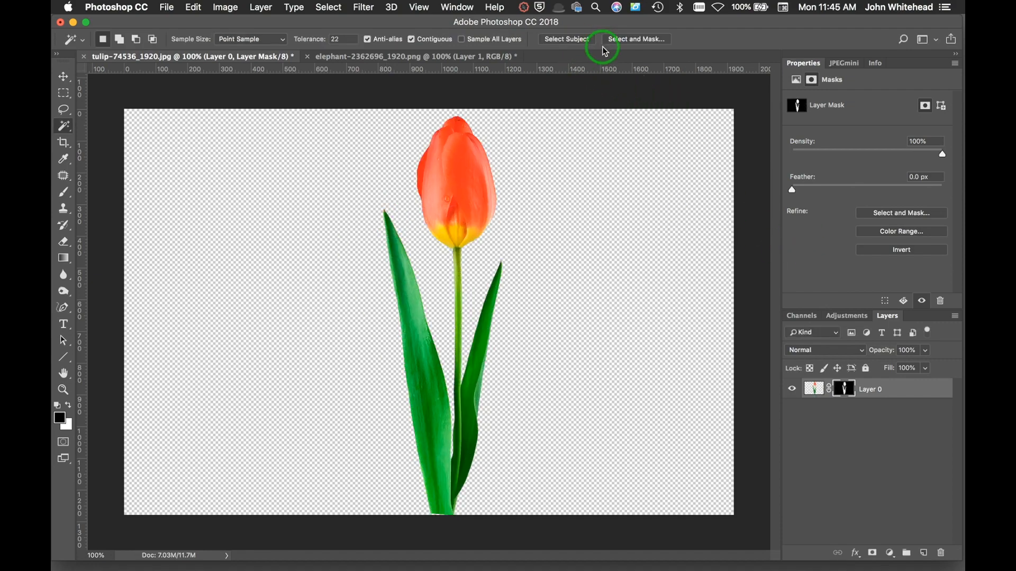
mouse_move(735, 398)
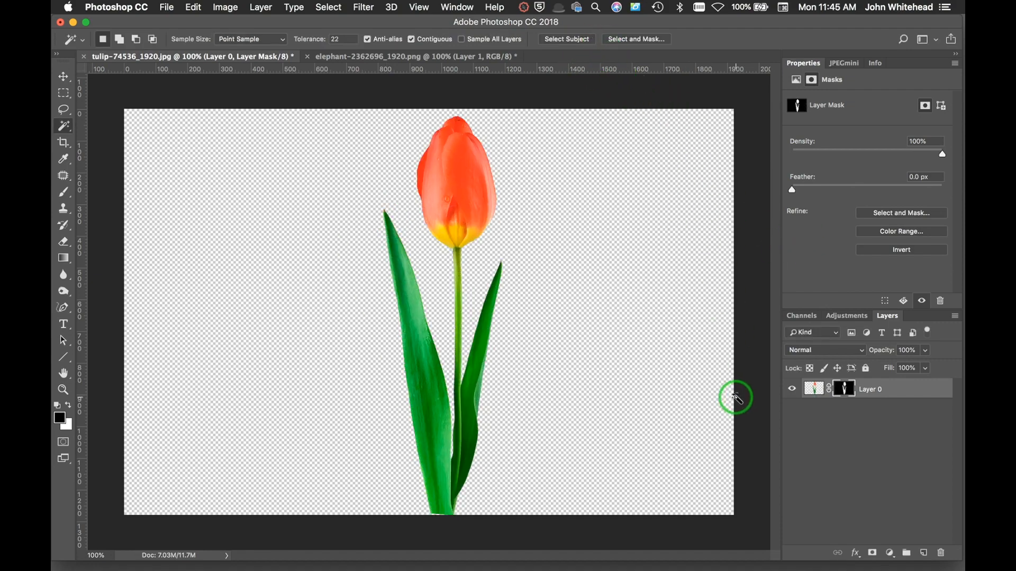
mouse_move(449, 288)
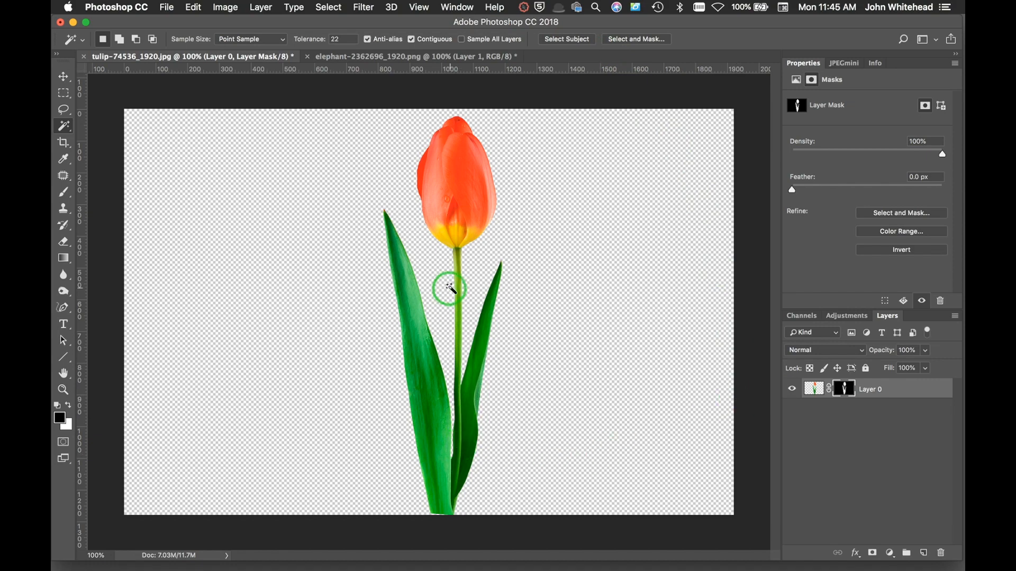